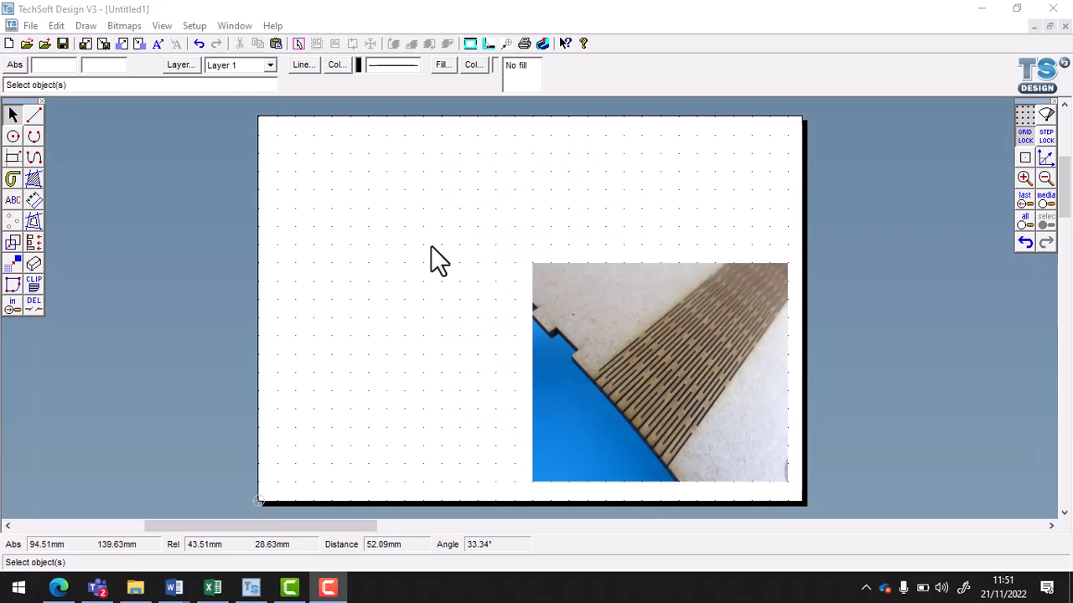
mouse_move(399, 201)
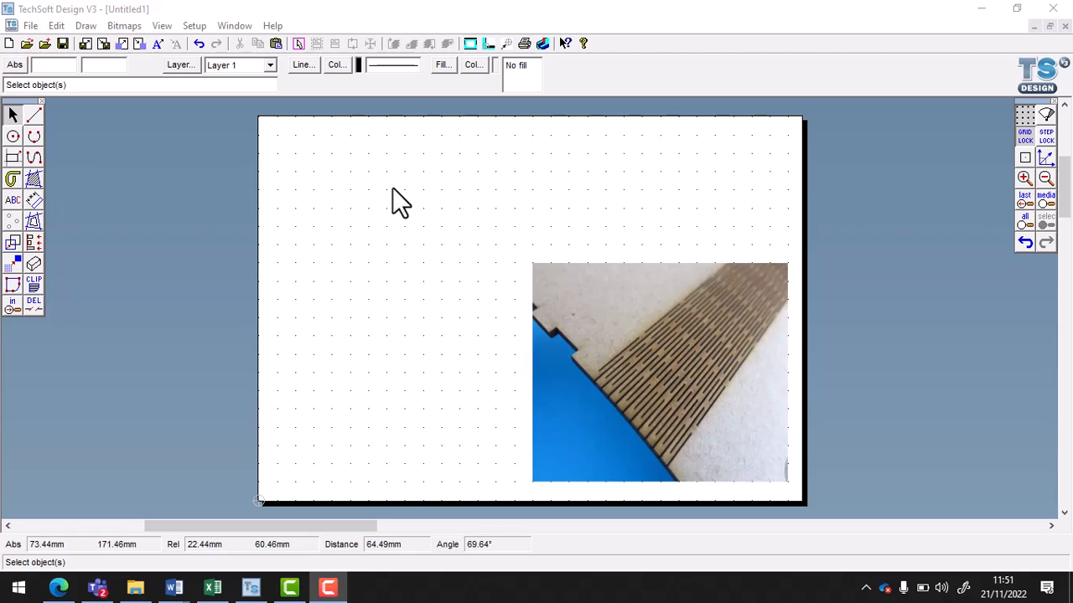
mouse_move(362, 201)
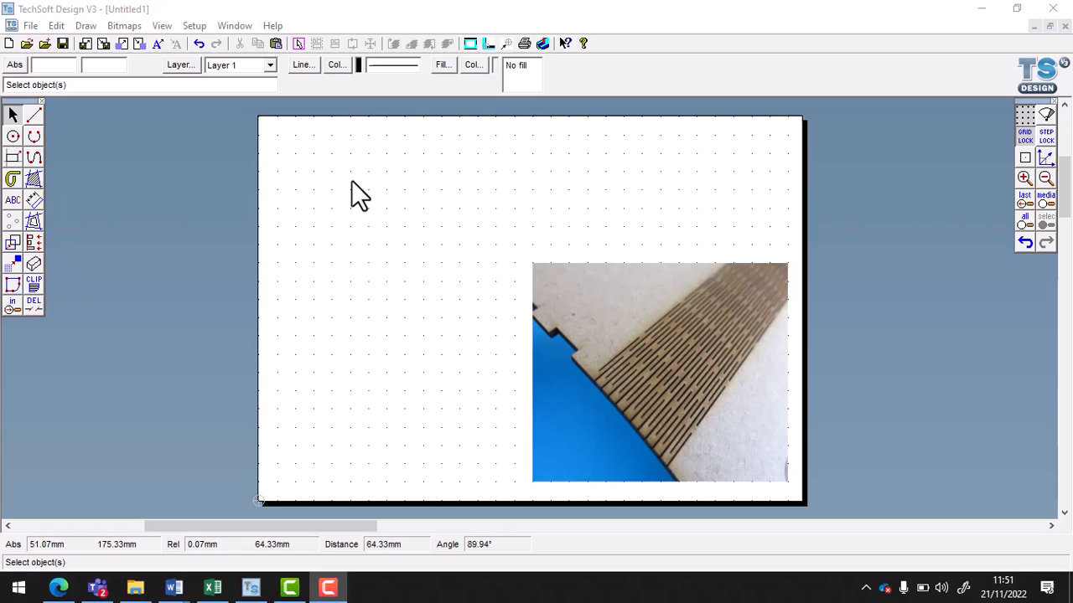
mouse_move(456, 248)
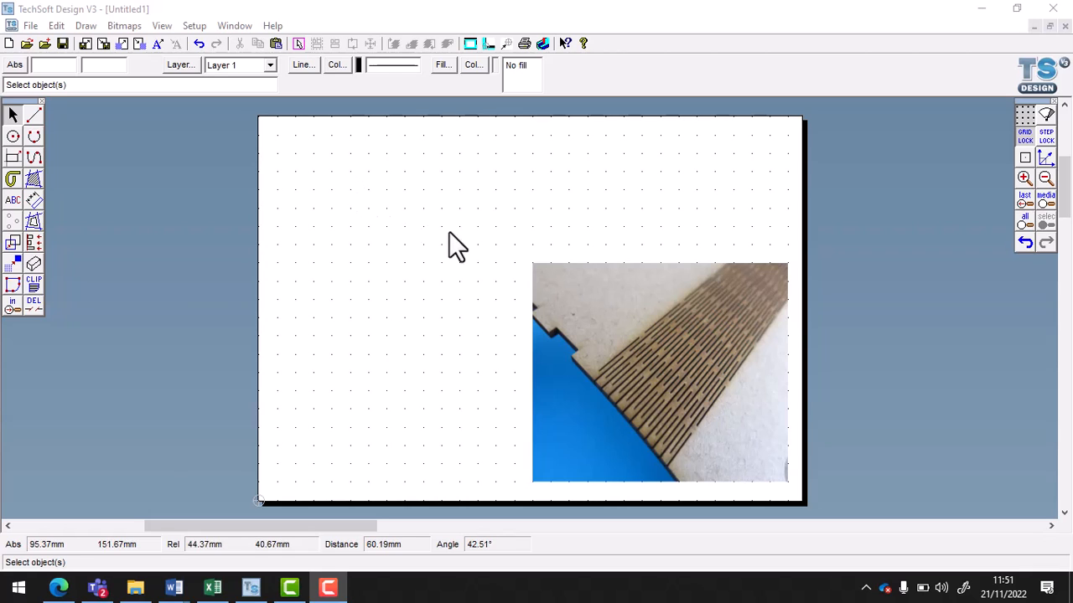
mouse_move(683, 377)
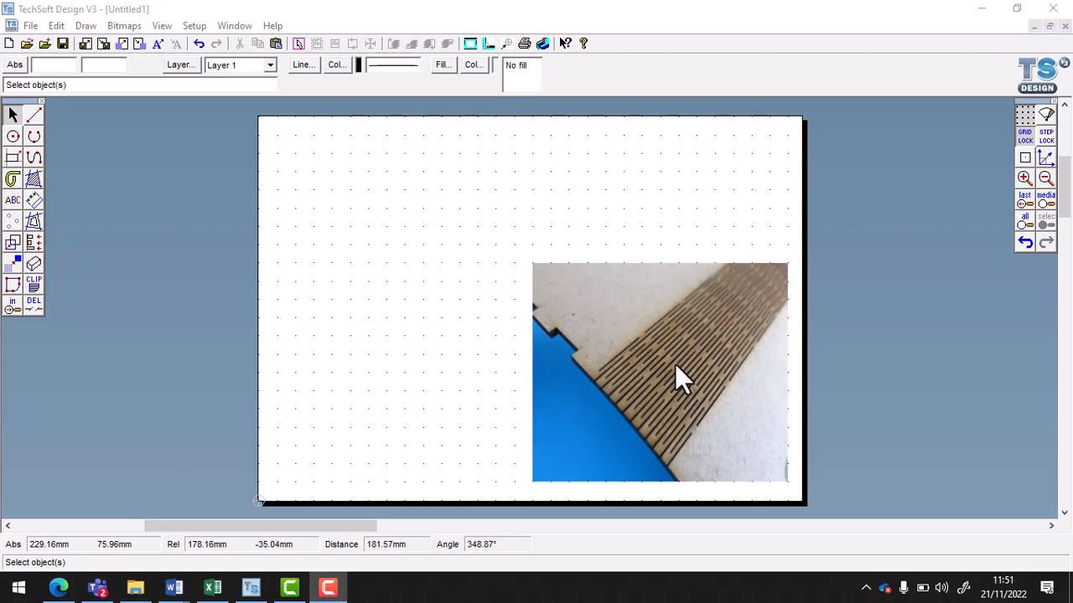
mouse_move(718, 344)
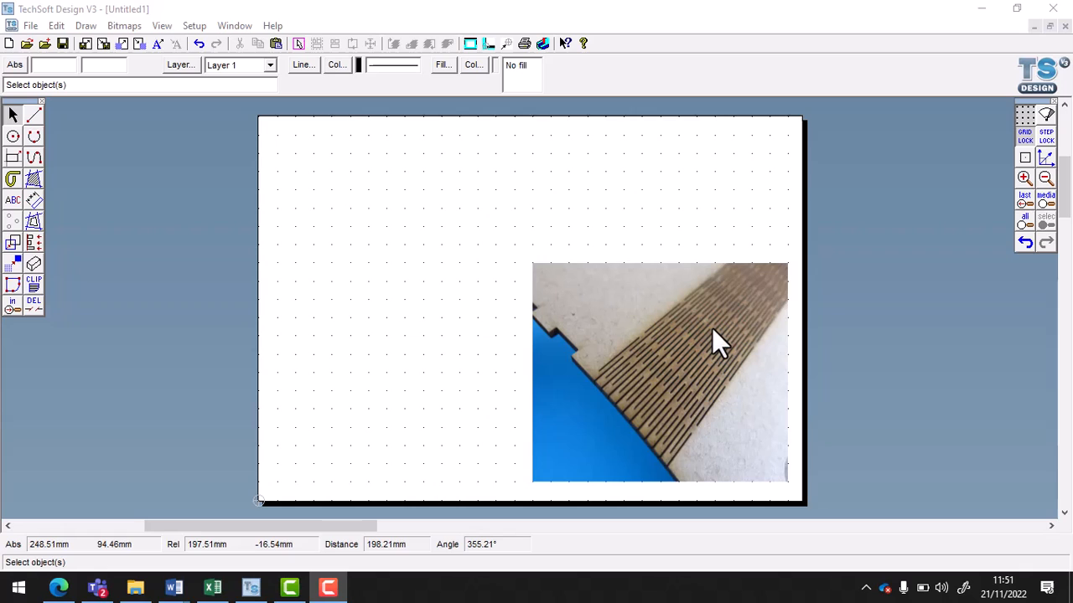
mouse_move(662, 377)
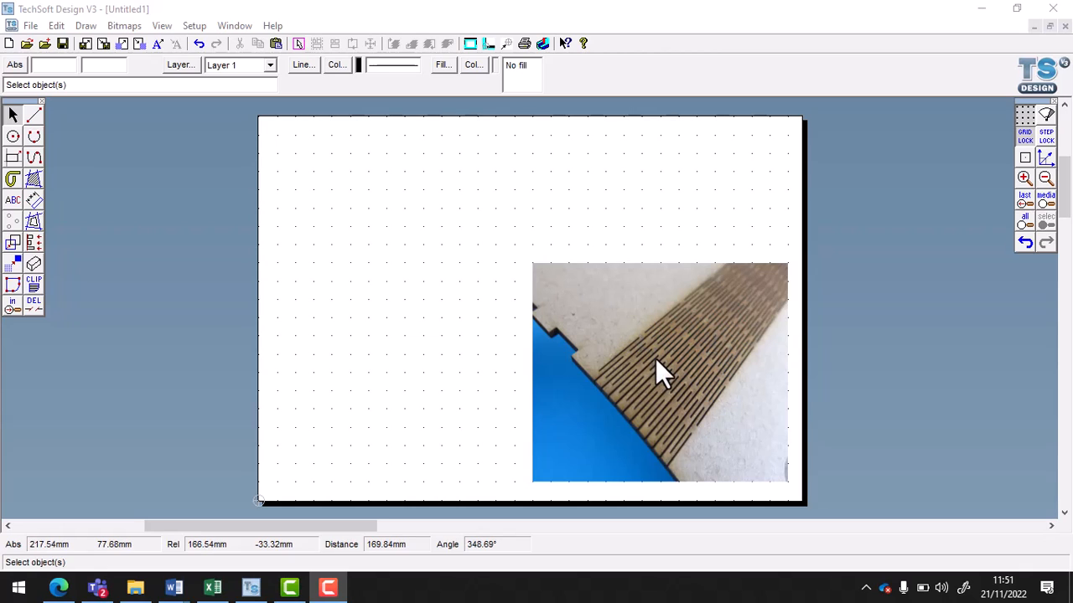
mouse_move(13, 178)
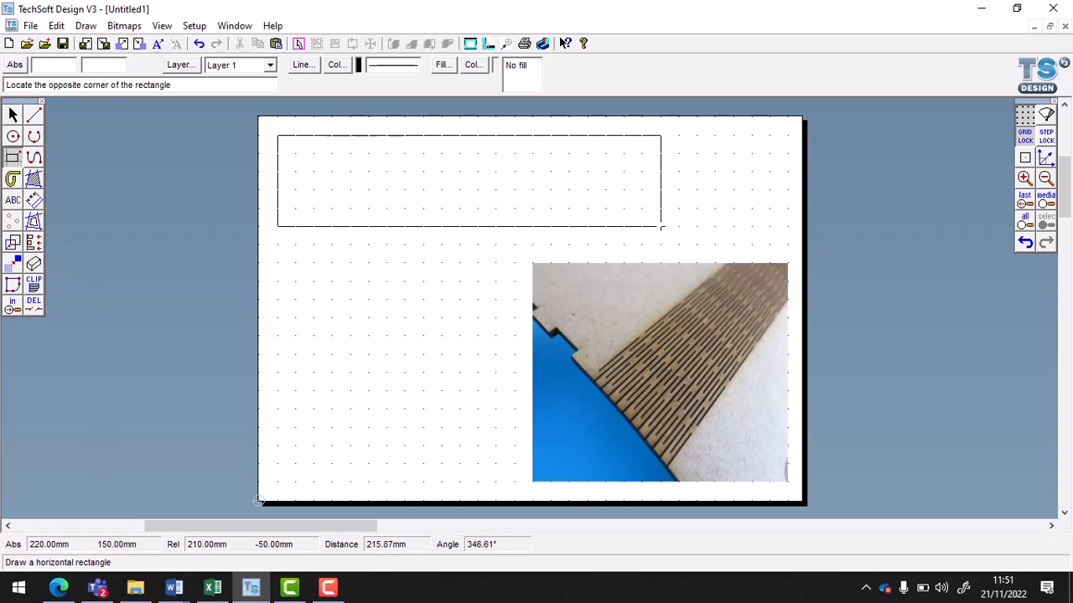
mouse_move(769, 245)
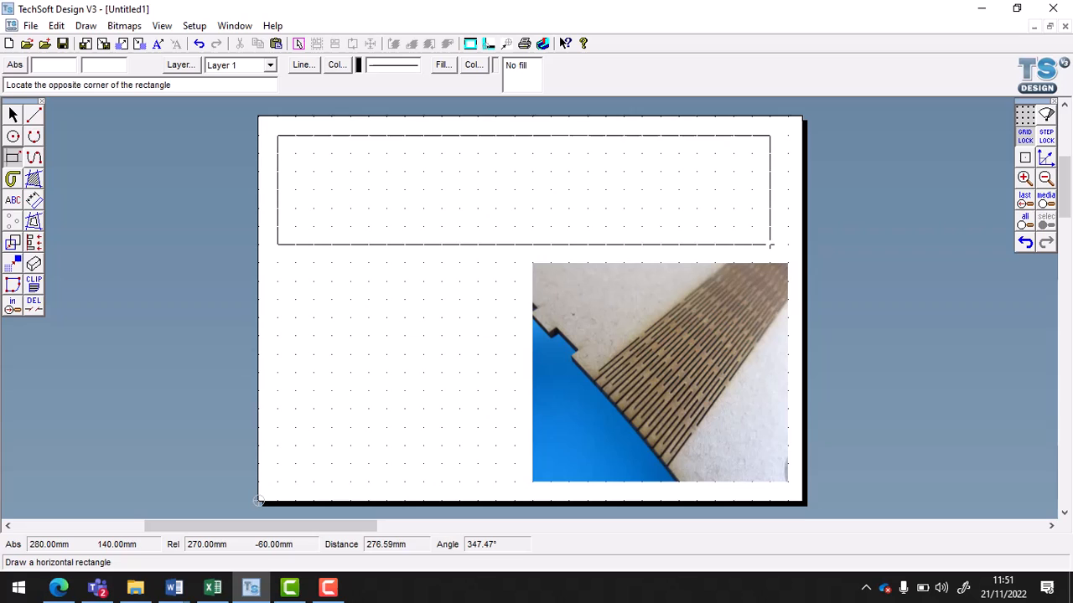
- Fix the far corner to complete the long rectangle across the top of the page
click(770, 244)
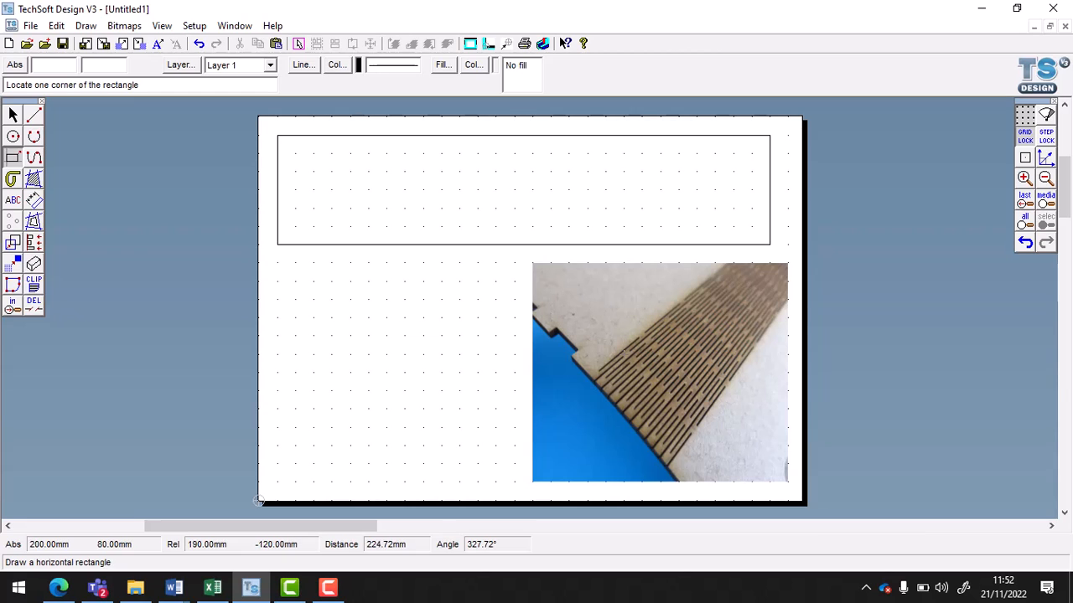
mouse_move(603, 372)
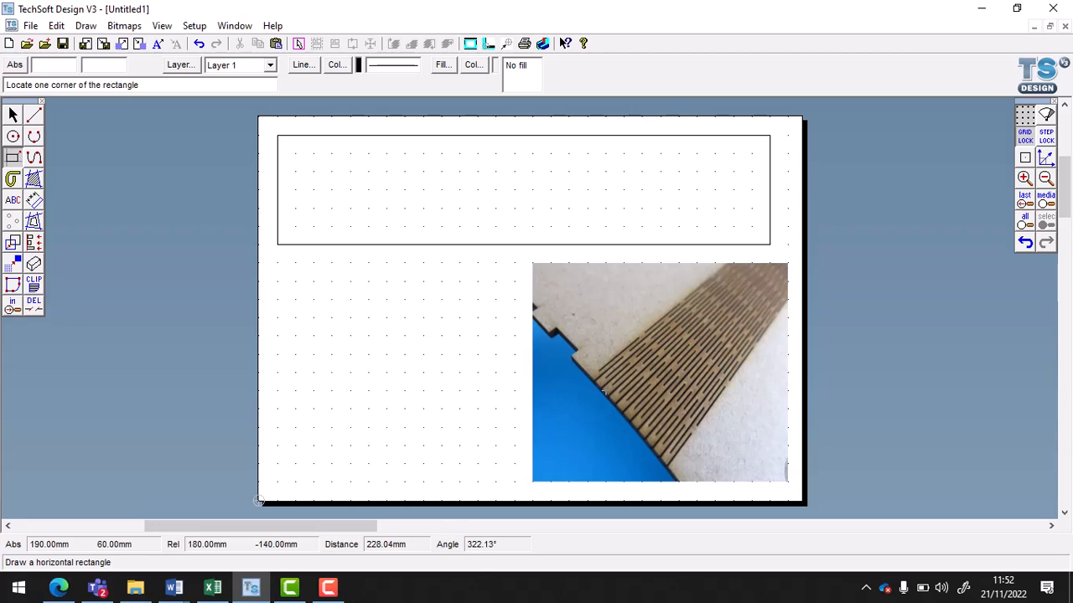
mouse_move(478, 298)
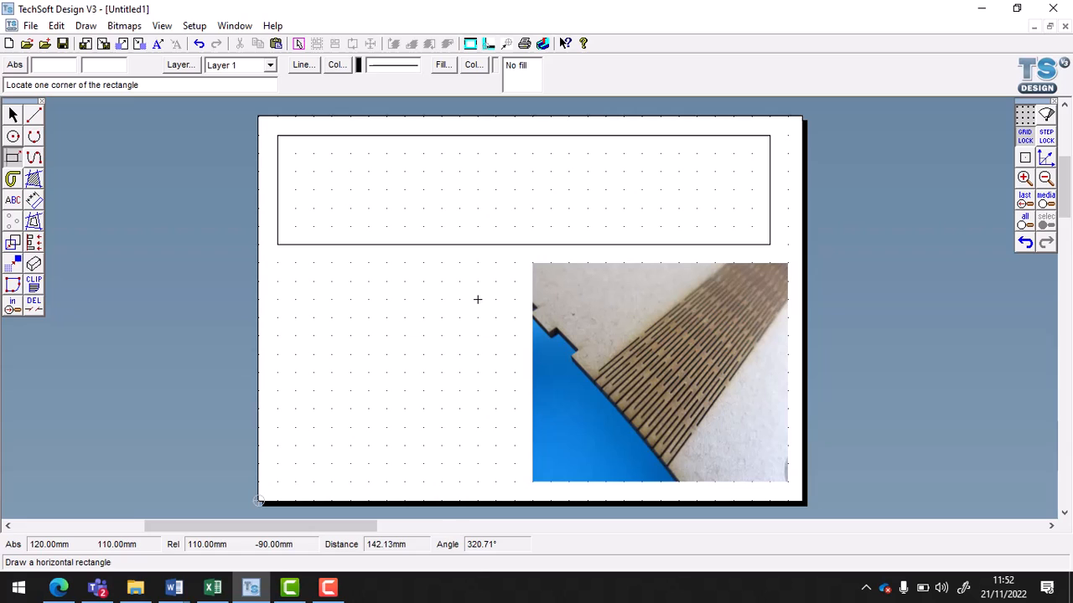
mouse_move(295, 244)
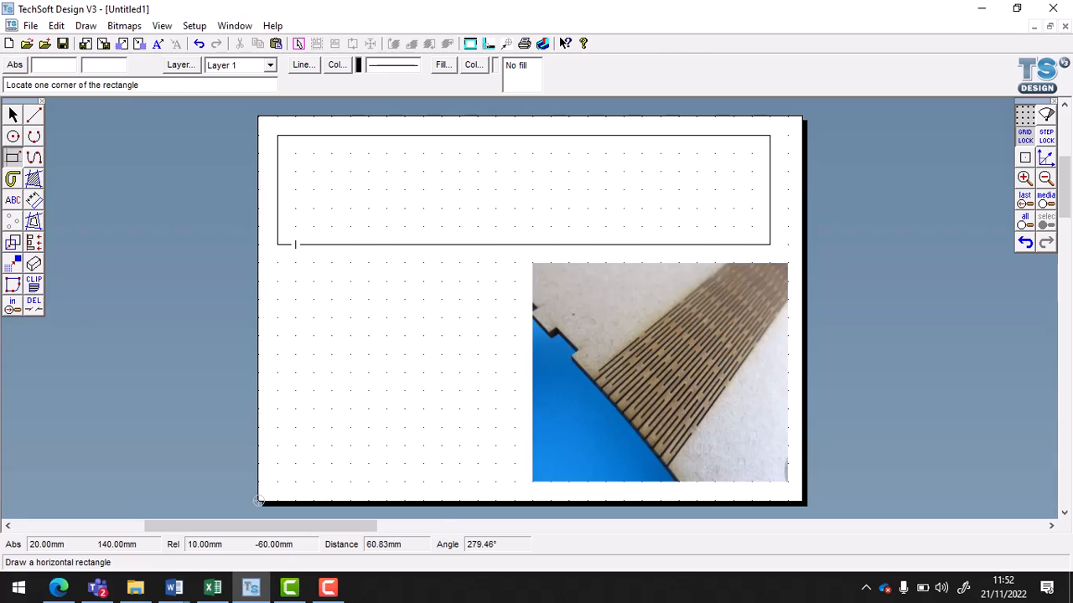
mouse_move(331, 244)
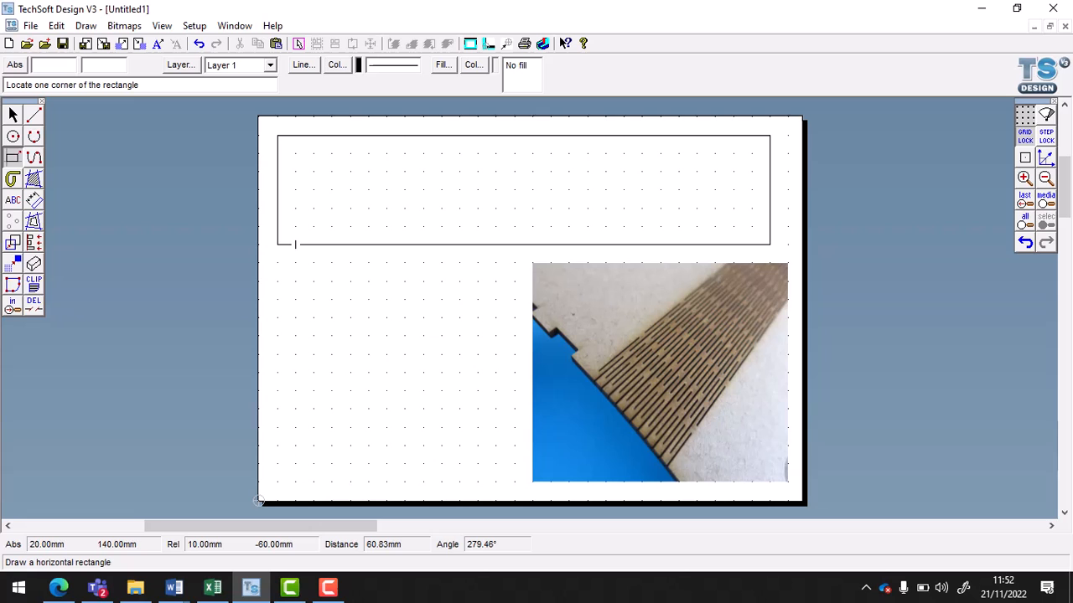
mouse_move(788, 189)
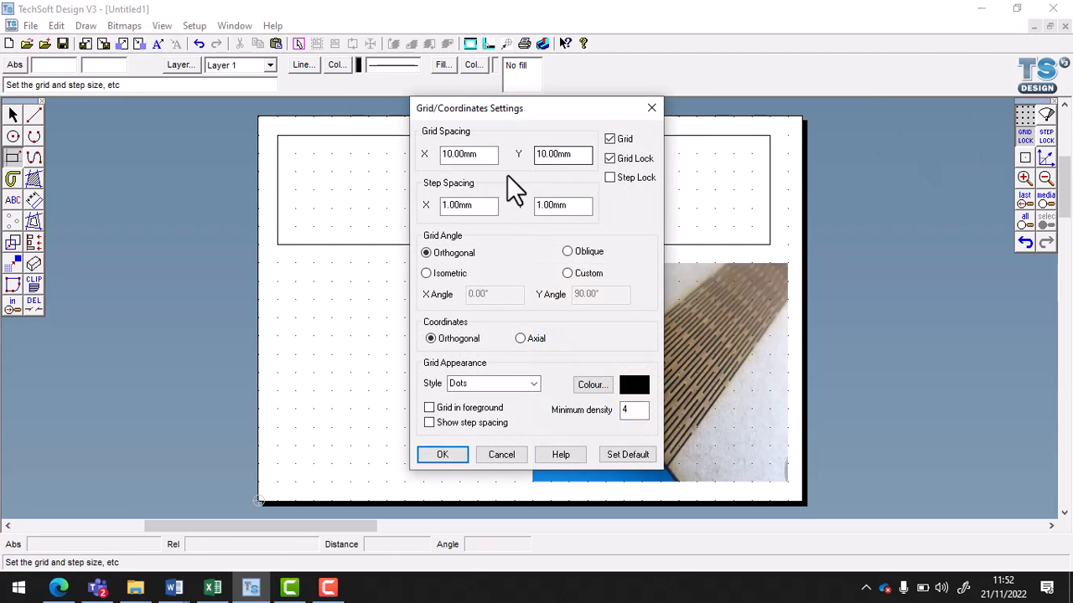
- Set grid spacing X and Y to 5 mm and apply it
text(5)
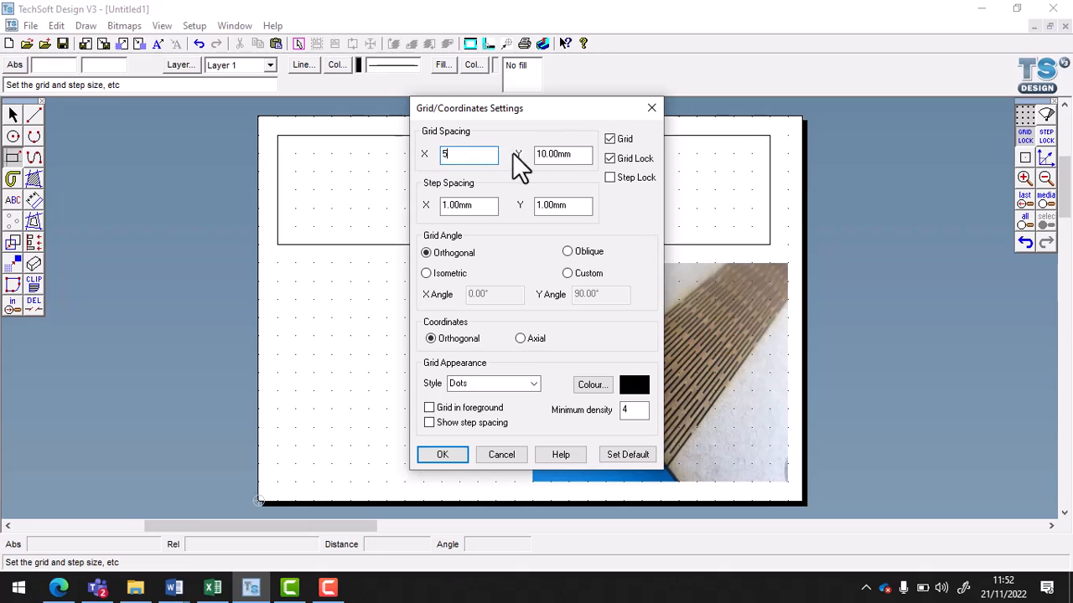
text(5)
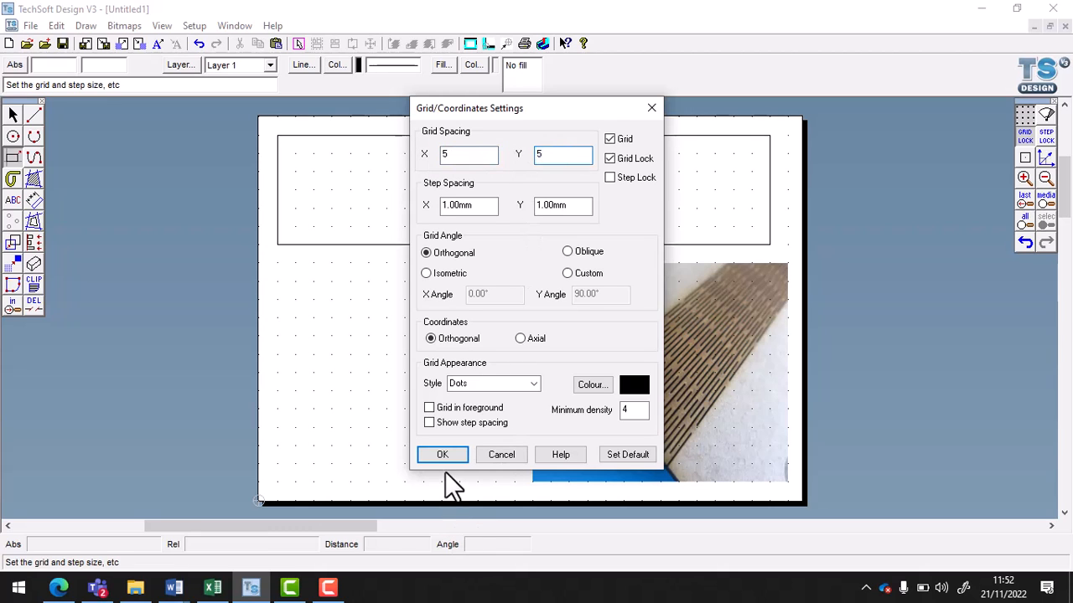
click(443, 454)
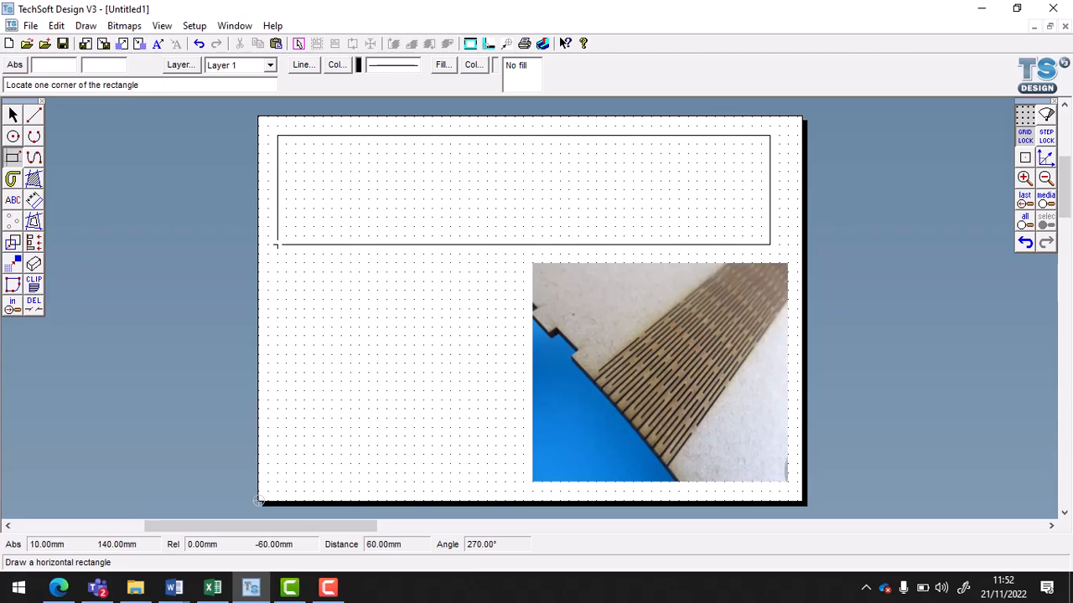
mouse_move(278, 244)
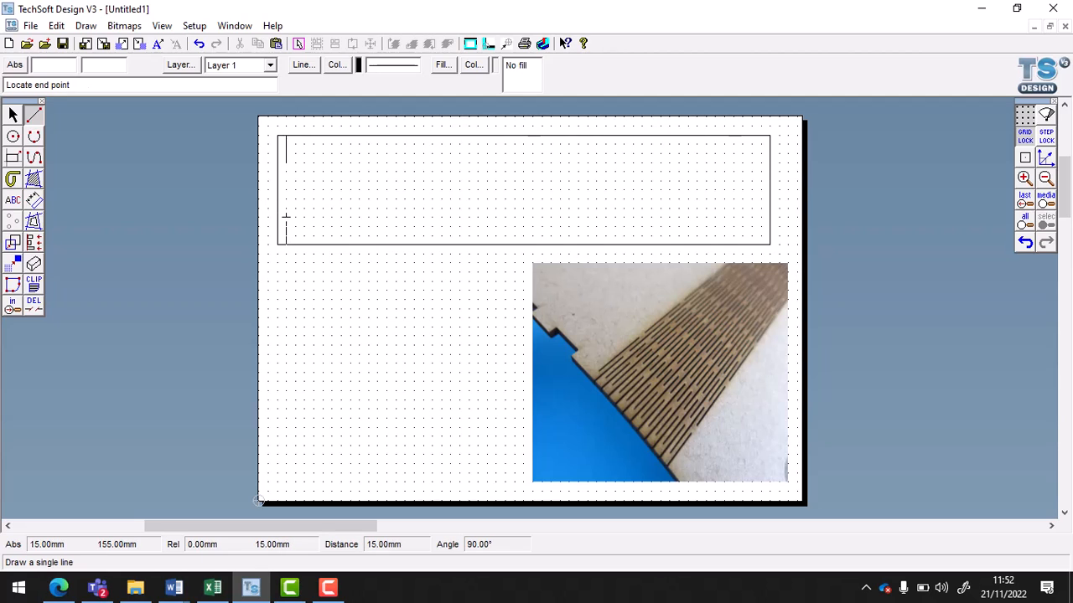
- Draw alternating vertical cut lines from the top and bottom edges at the rectangle's left end
click(285, 216)
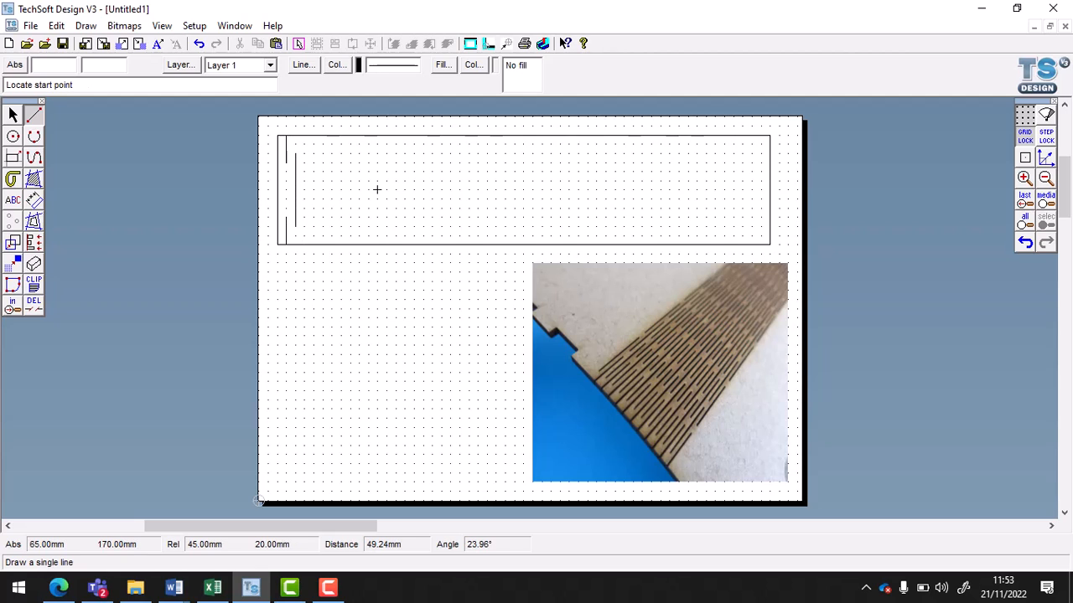
mouse_move(303, 218)
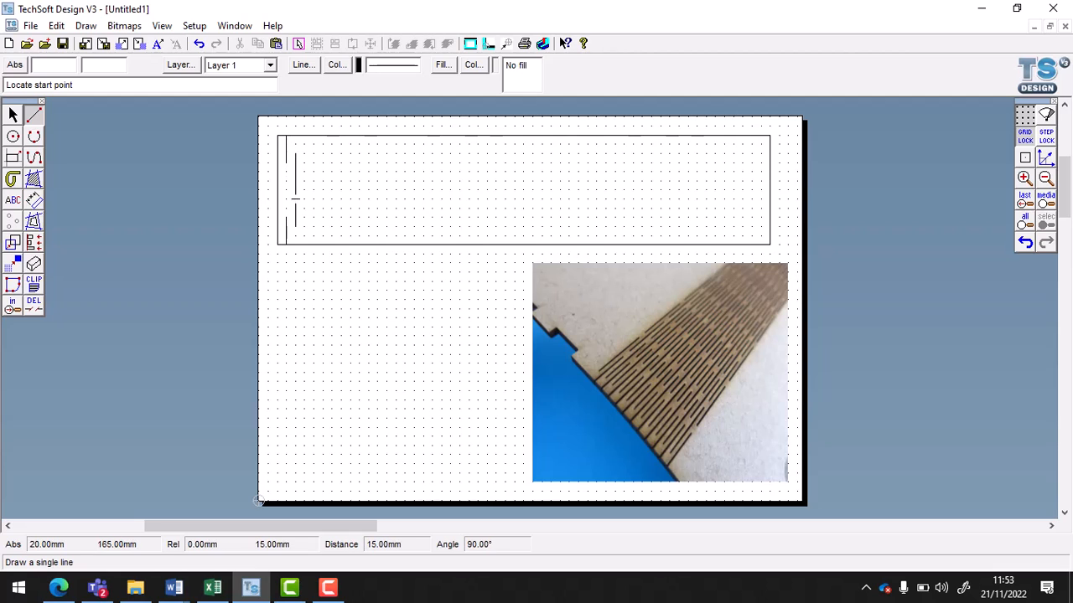
mouse_move(314, 218)
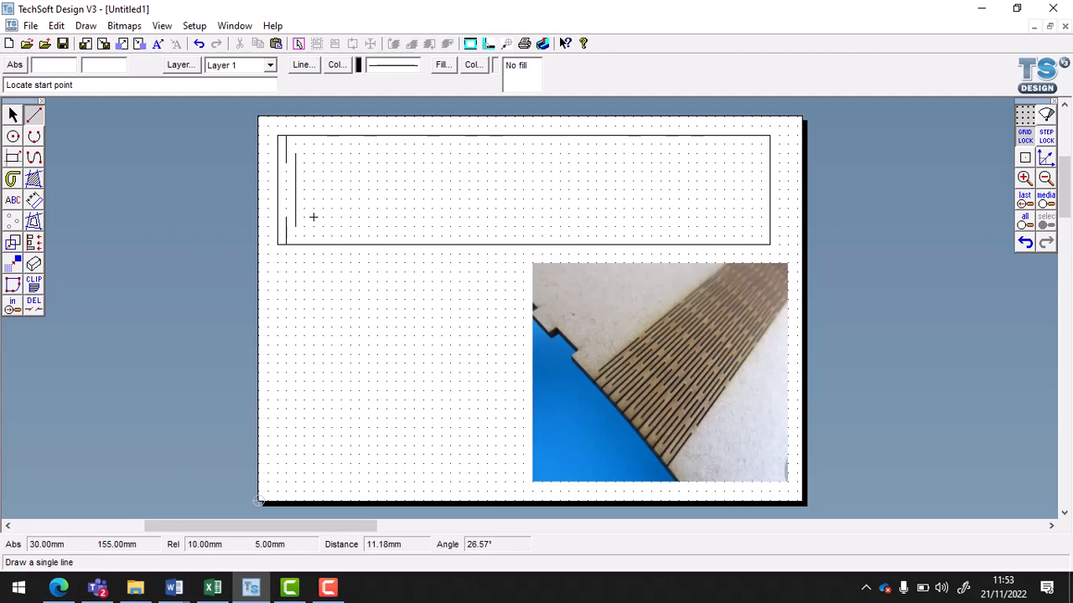
click(305, 226)
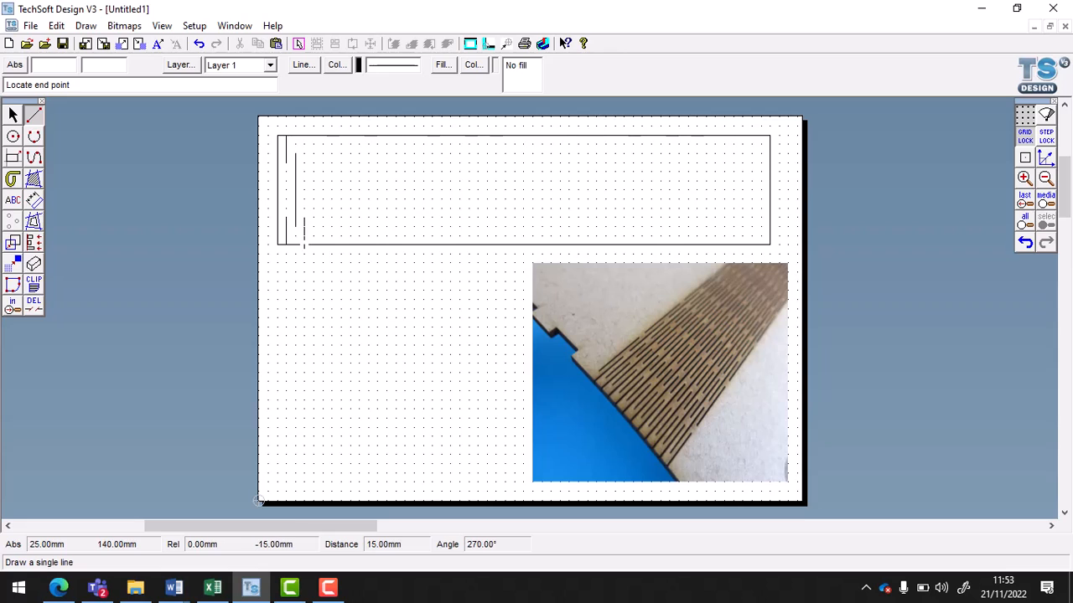
click(315, 134)
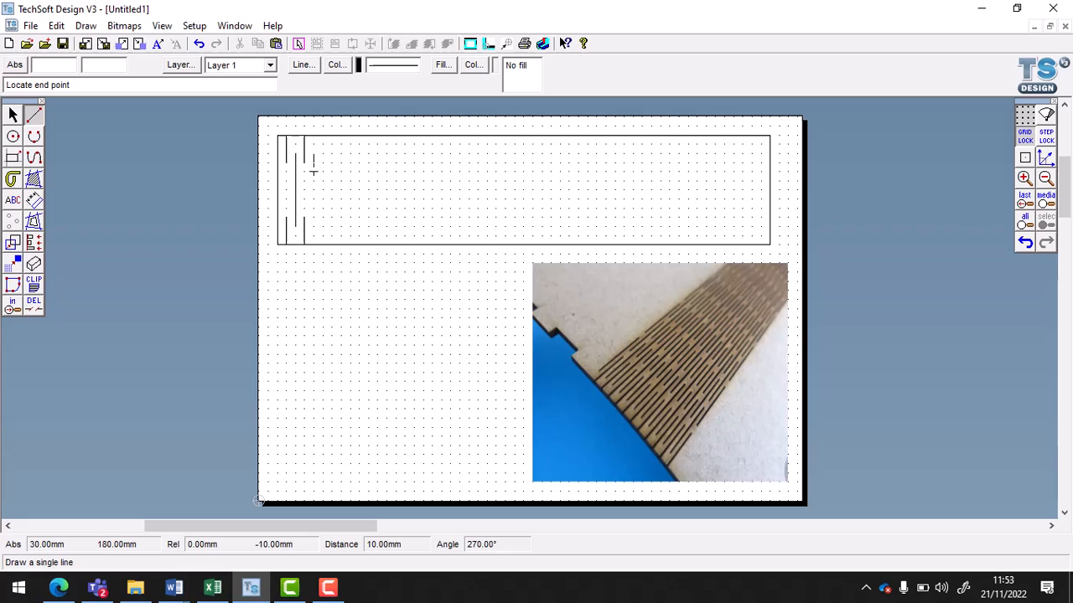
click(14, 114)
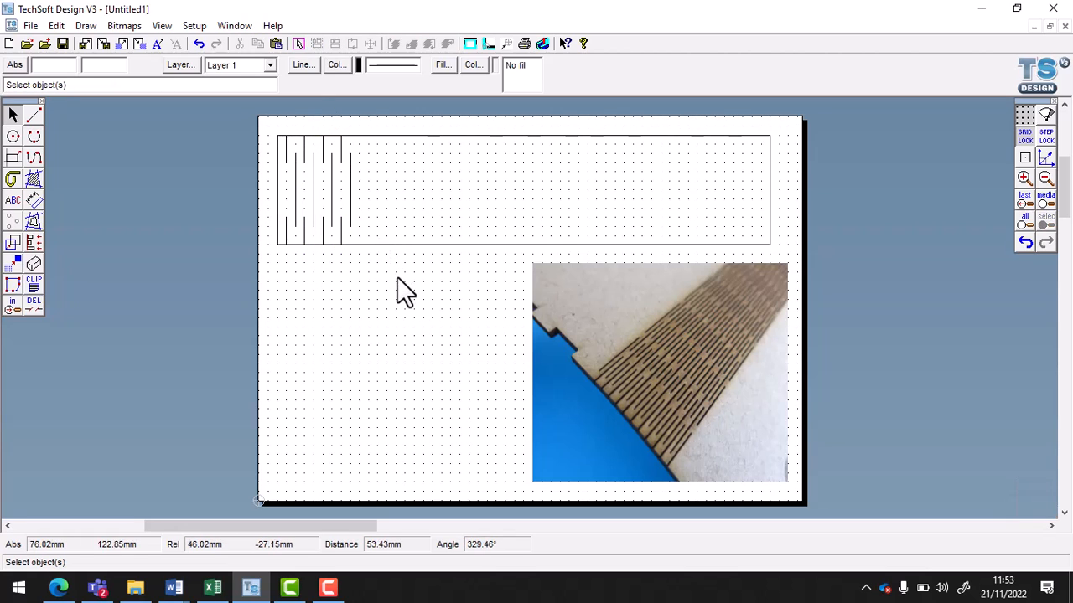
click(319, 189)
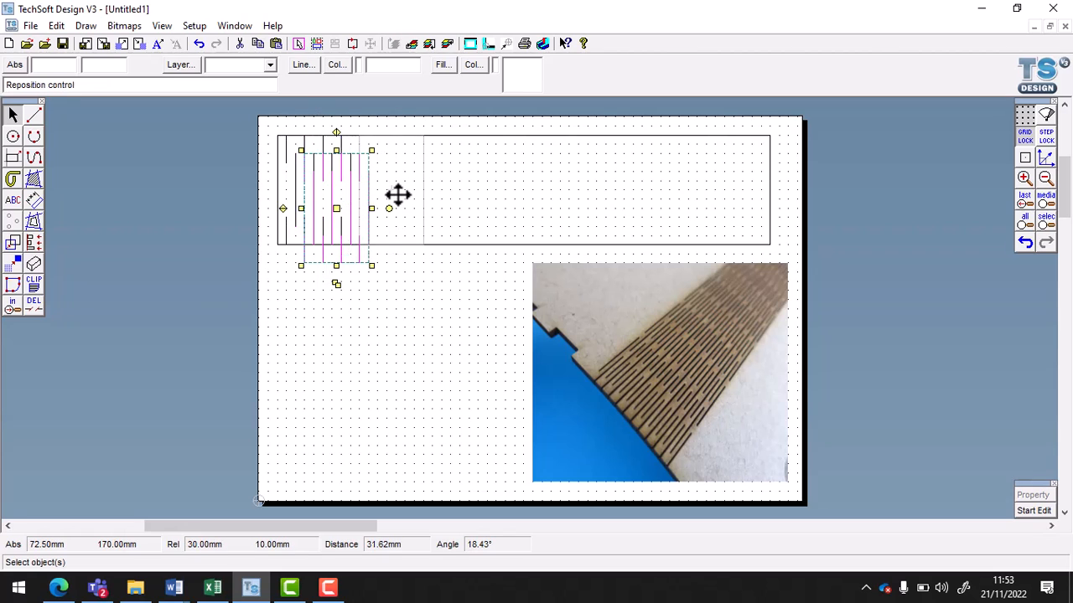
- Drag copies of the cut-line group rightward repeatedly until the pattern reaches the rectangle's right end
drag(335, 207, 399, 190)
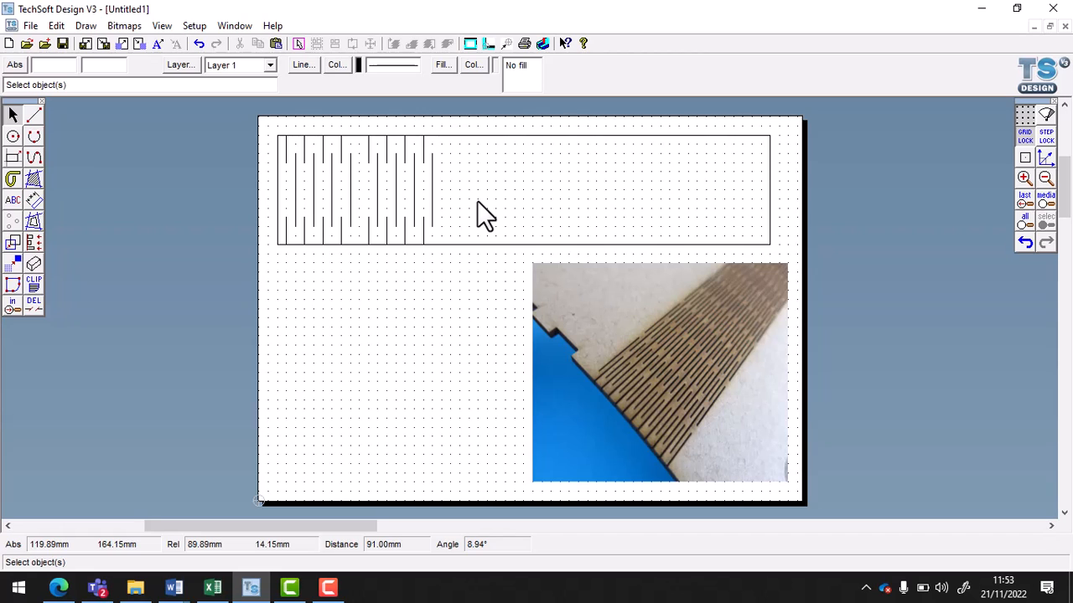
mouse_move(369, 210)
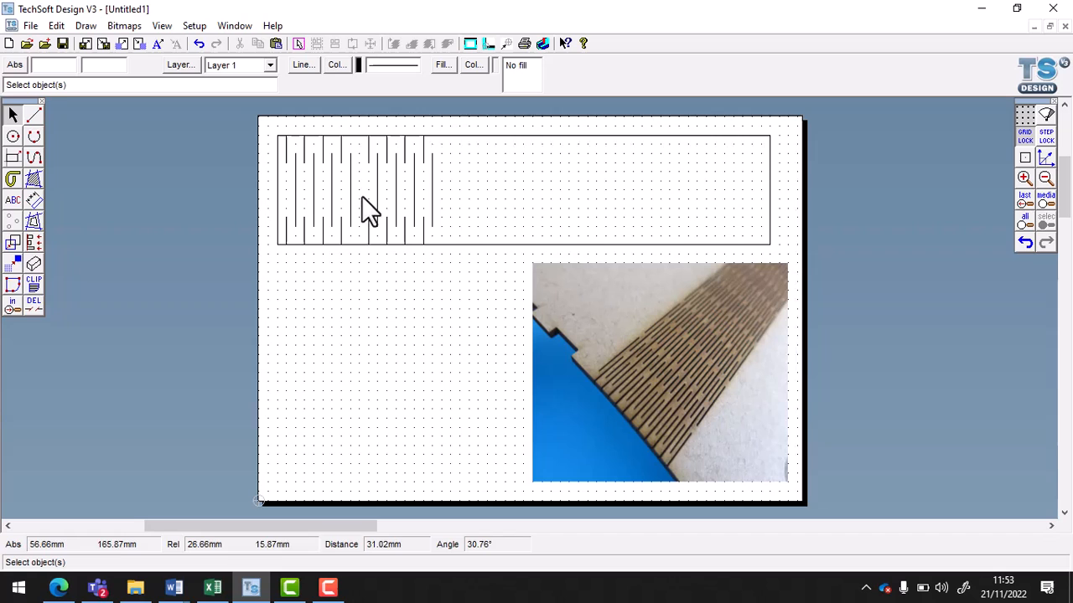
mouse_move(366, 251)
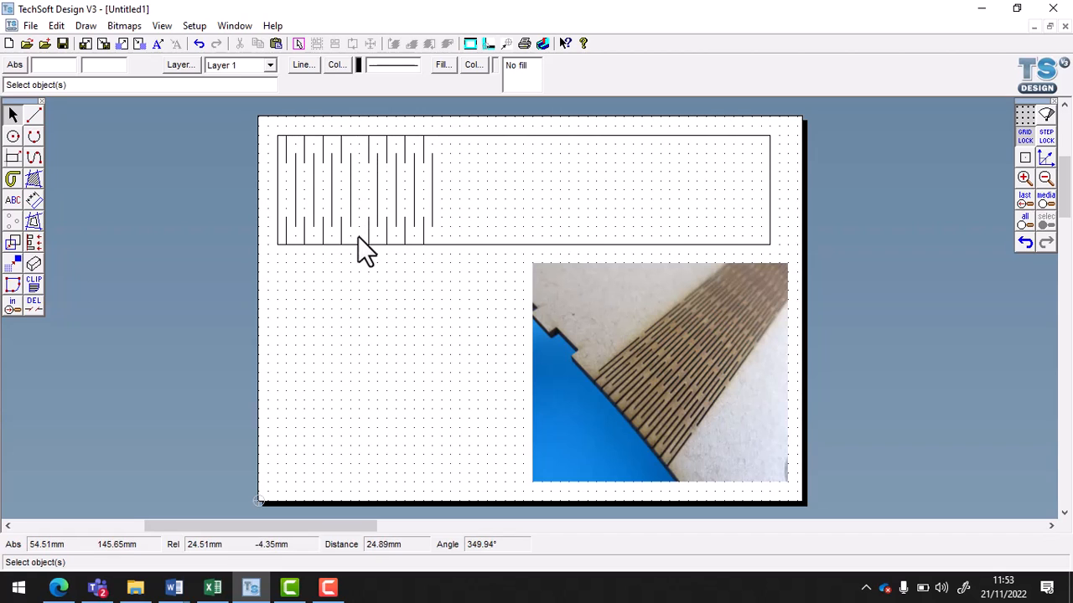
mouse_move(375, 248)
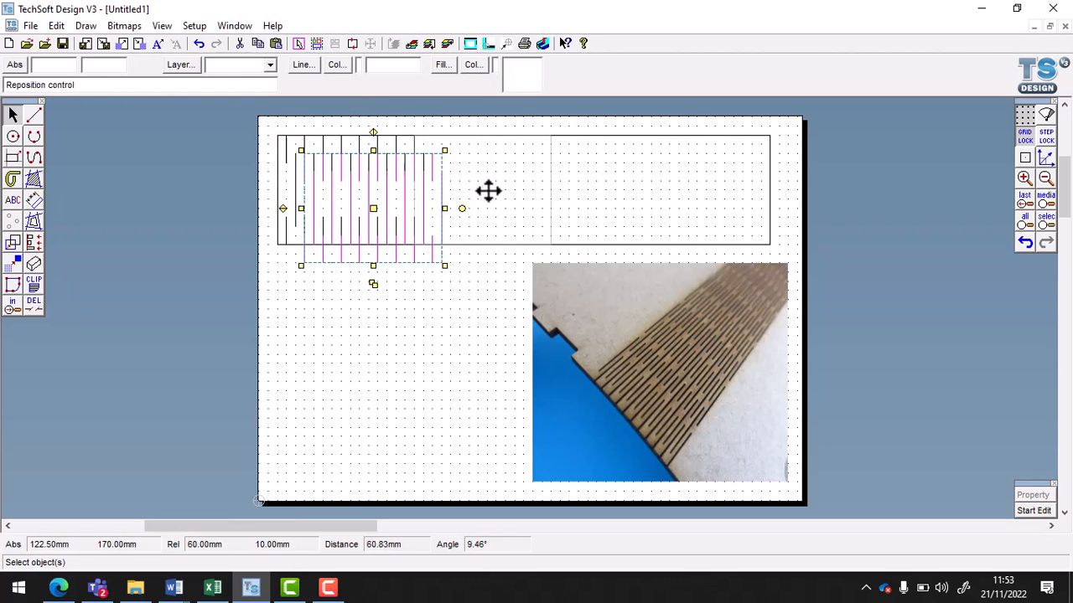
drag(489, 191, 600, 191)
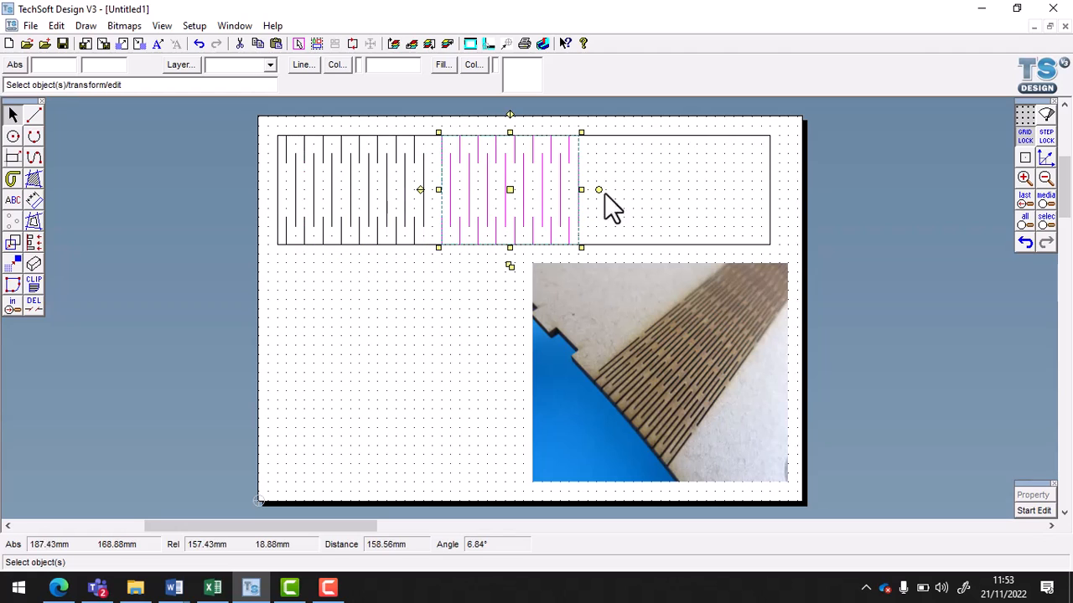
drag(600, 189, 590, 190)
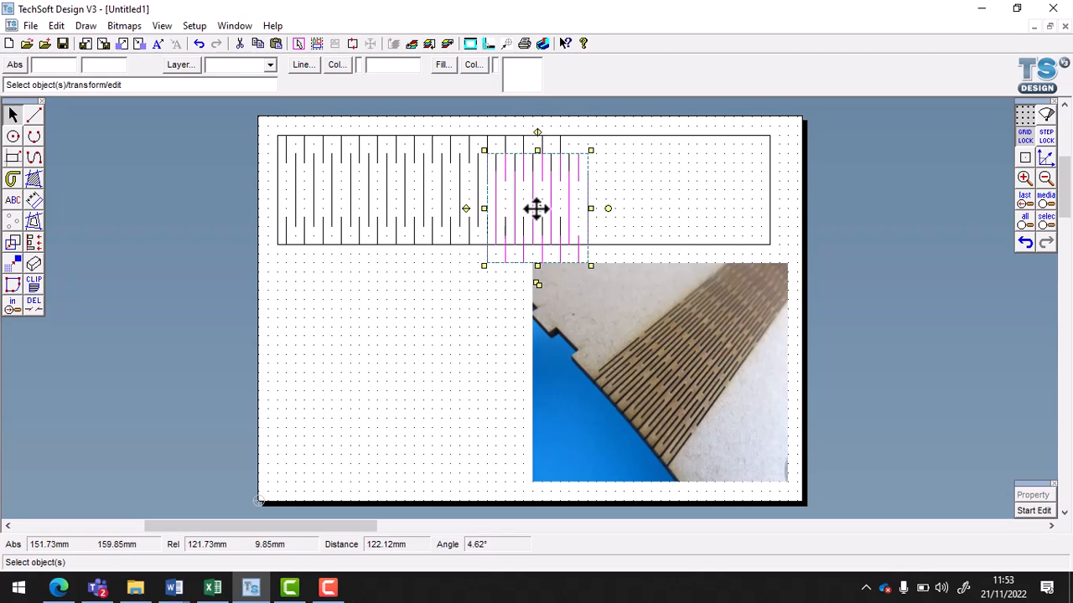
drag(536, 208, 647, 188)
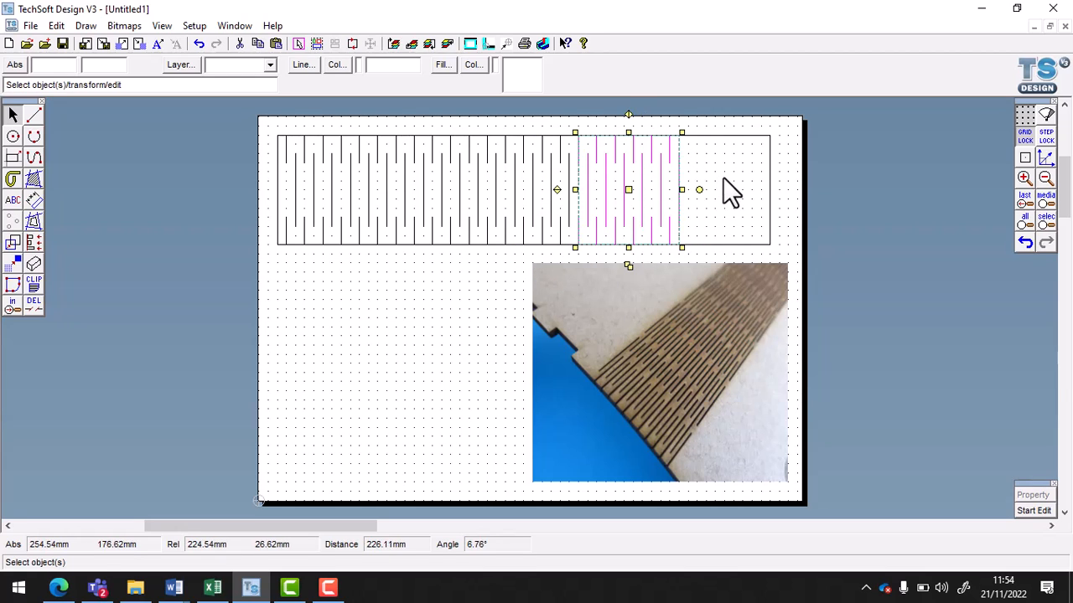
click(432, 215)
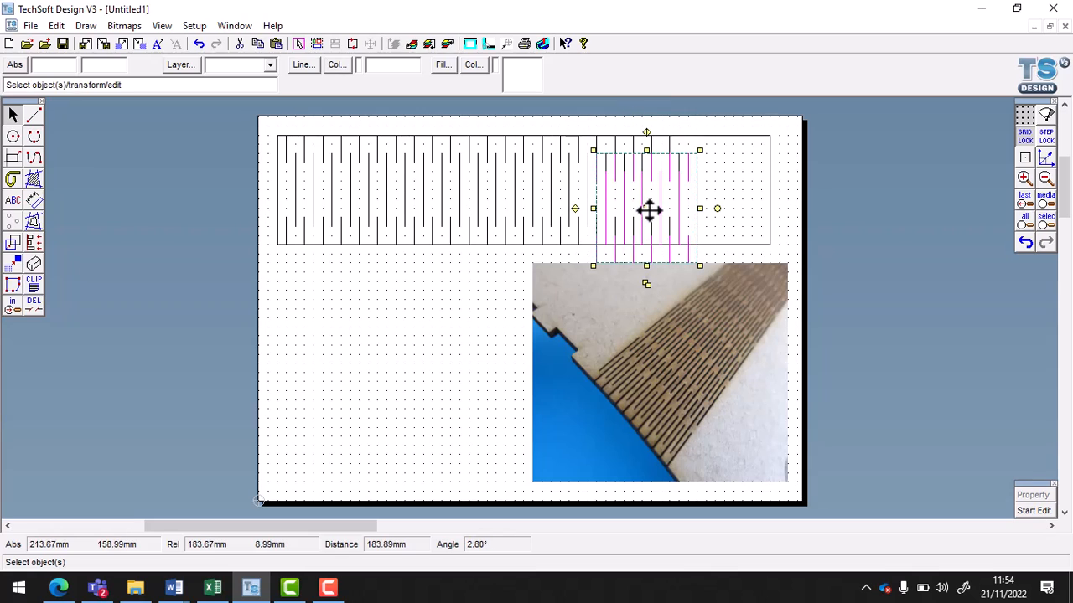
drag(650, 211, 746, 188)
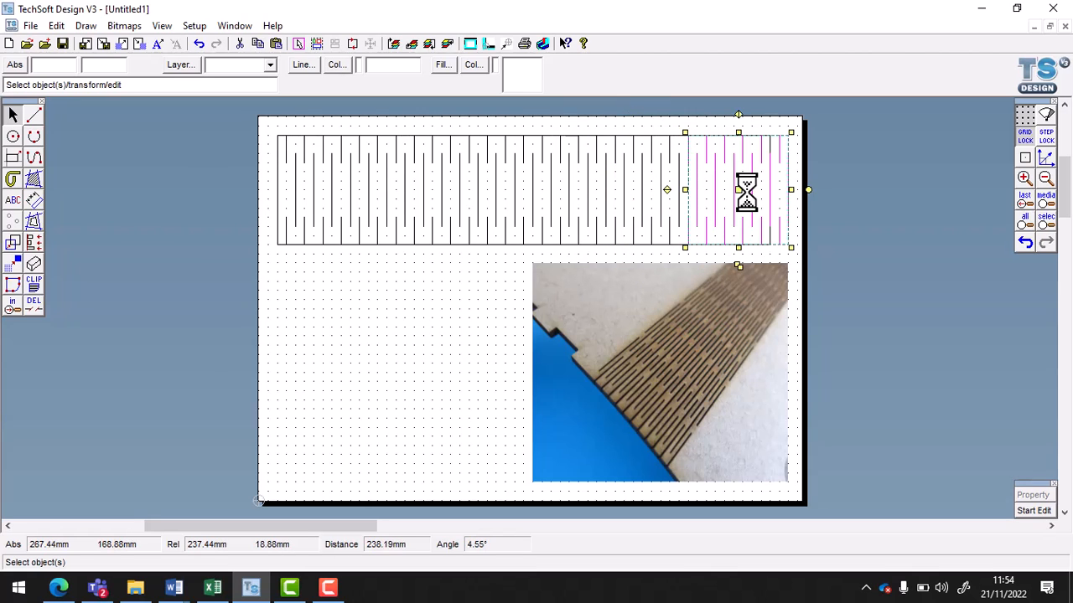
click(854, 208)
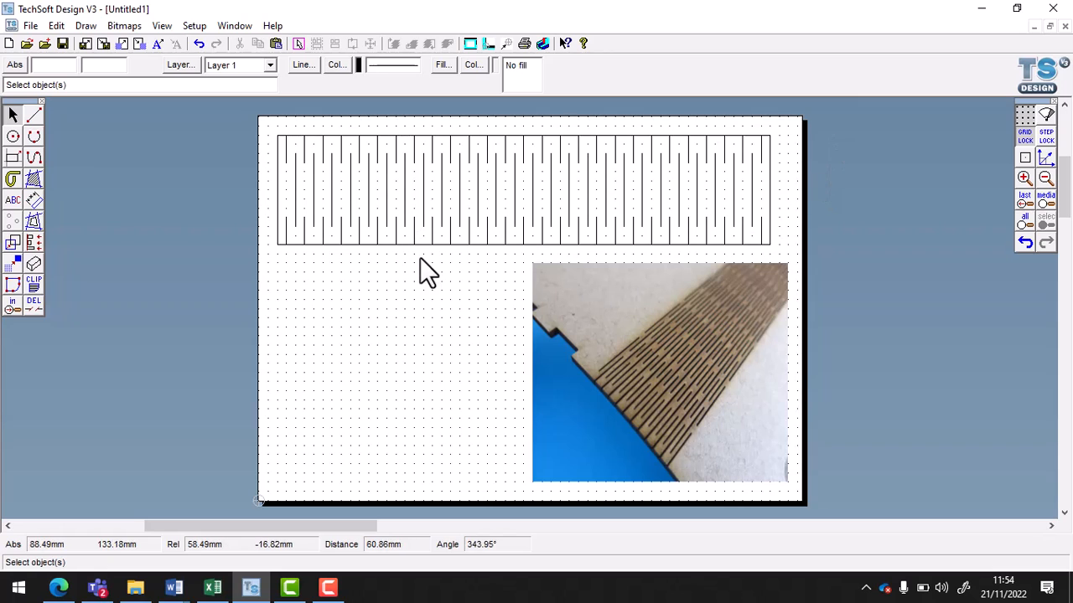
mouse_move(417, 295)
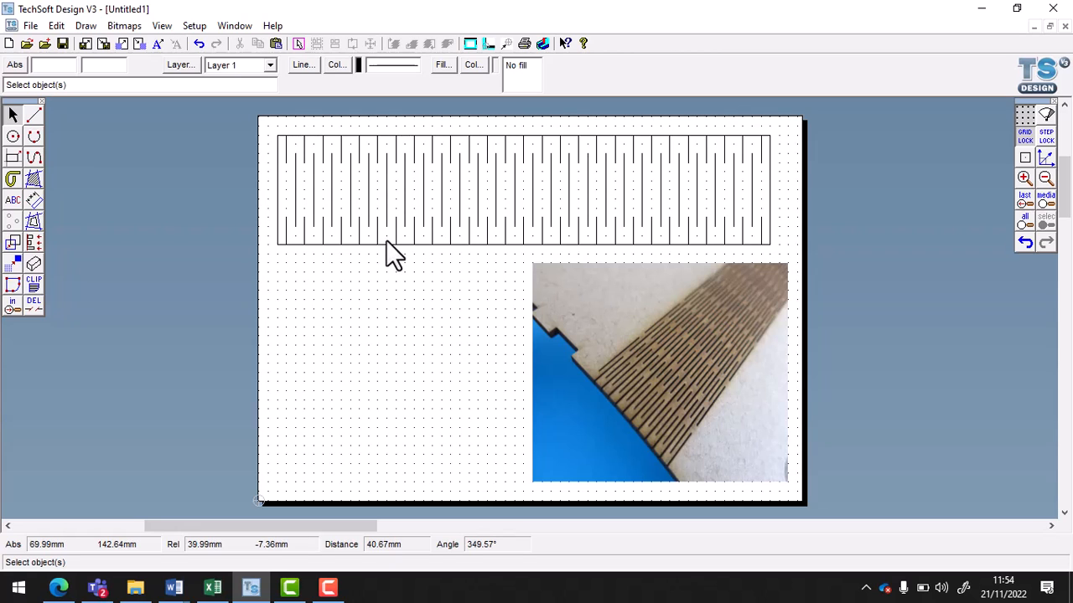
mouse_move(628, 402)
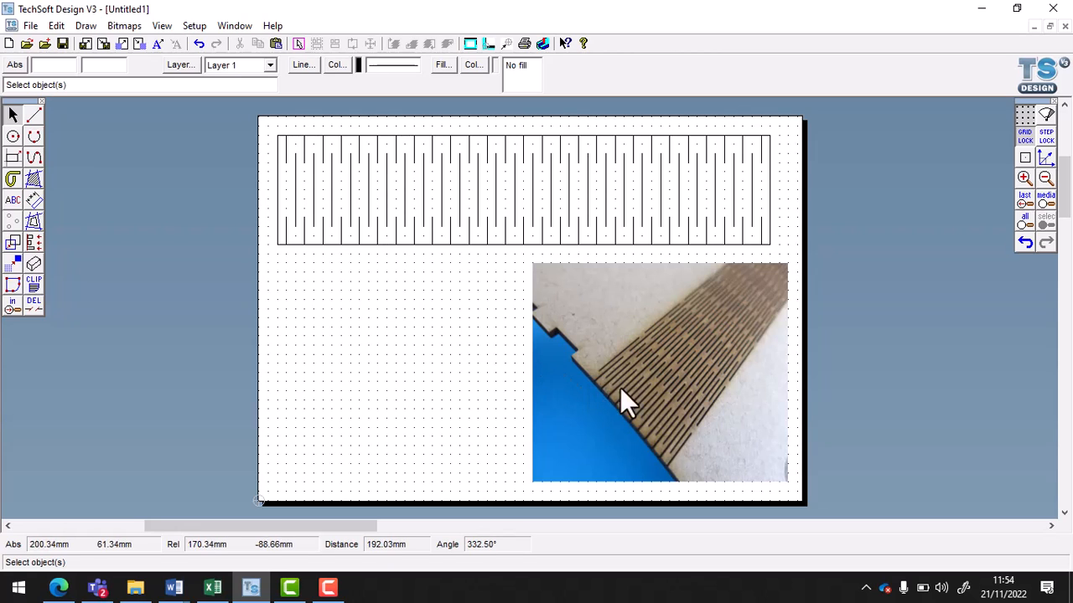
mouse_move(610, 399)
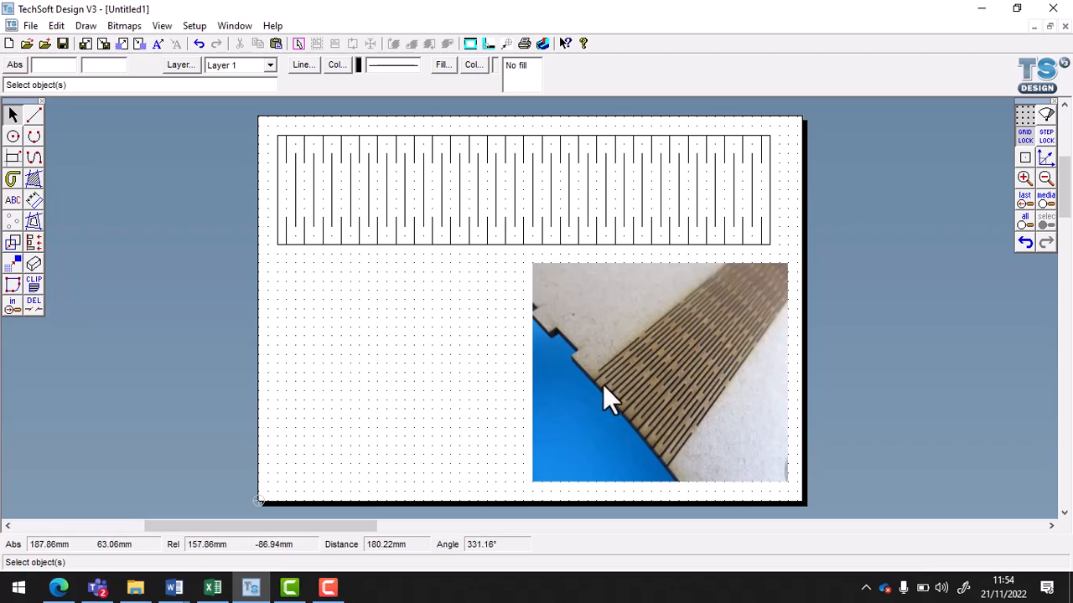
mouse_move(506, 350)
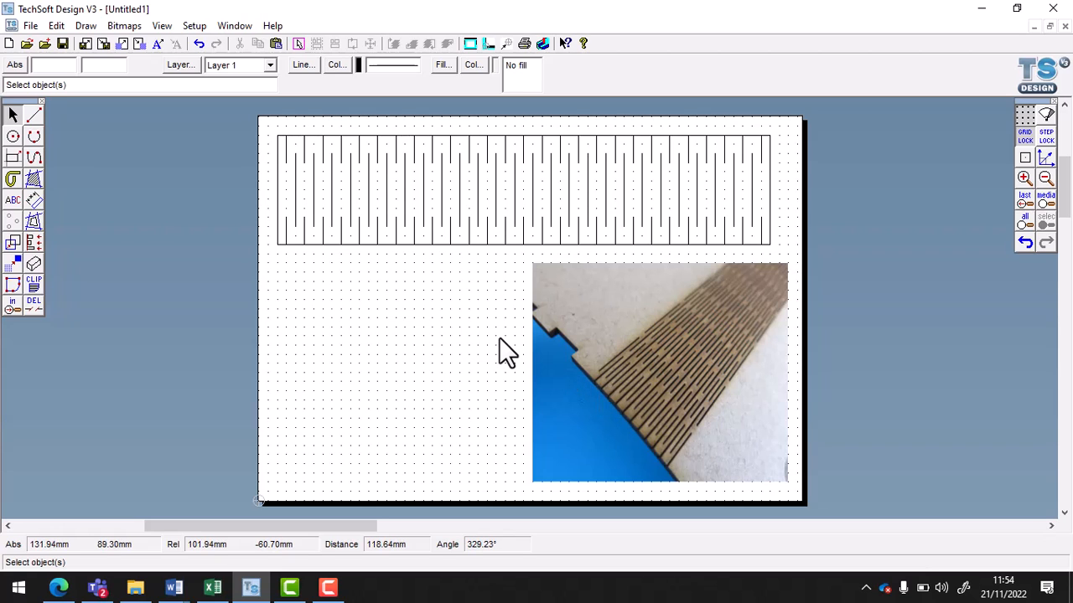
mouse_move(377, 416)
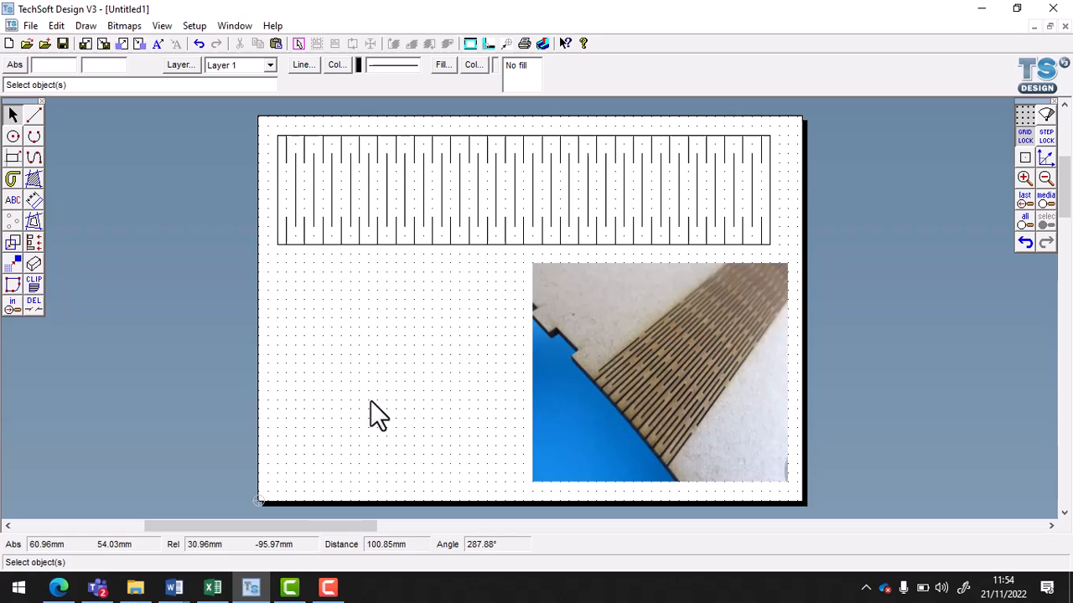